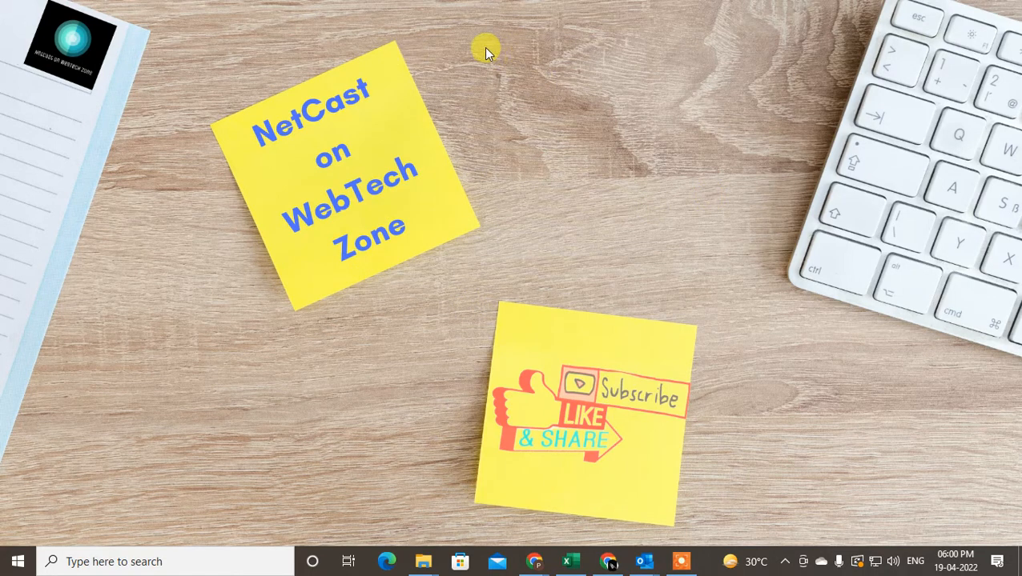
# Bring the LinkedIn window in Chrome to the front
pyautogui.rightClick(484, 49)
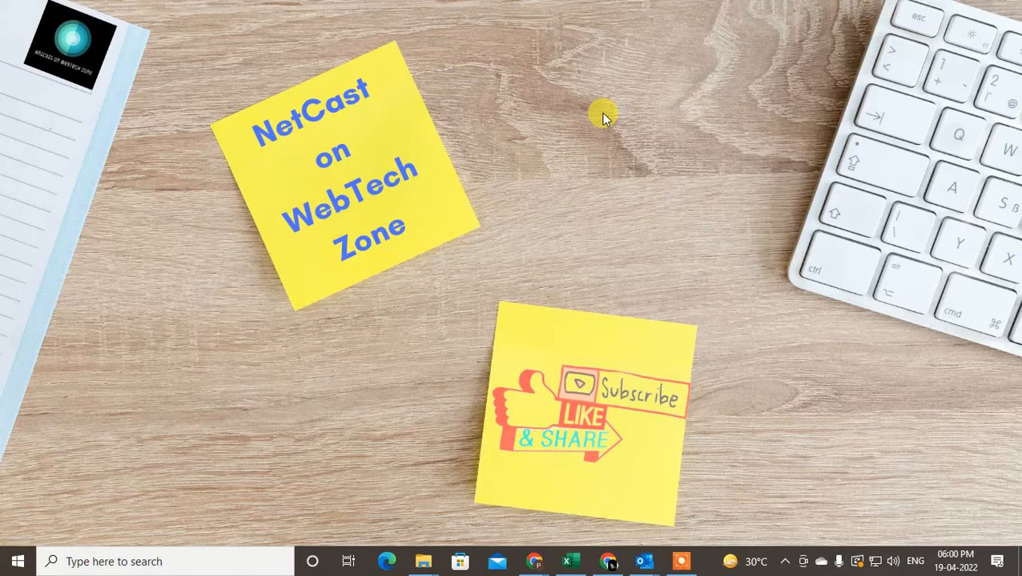
pyautogui.moveTo(501, 54)
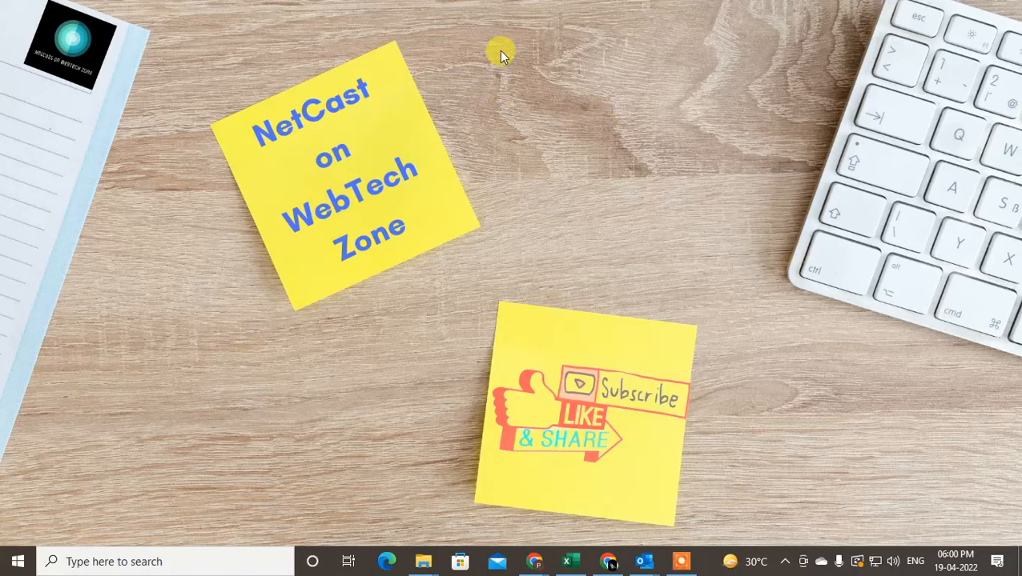
pyautogui.rightClick(501, 55)
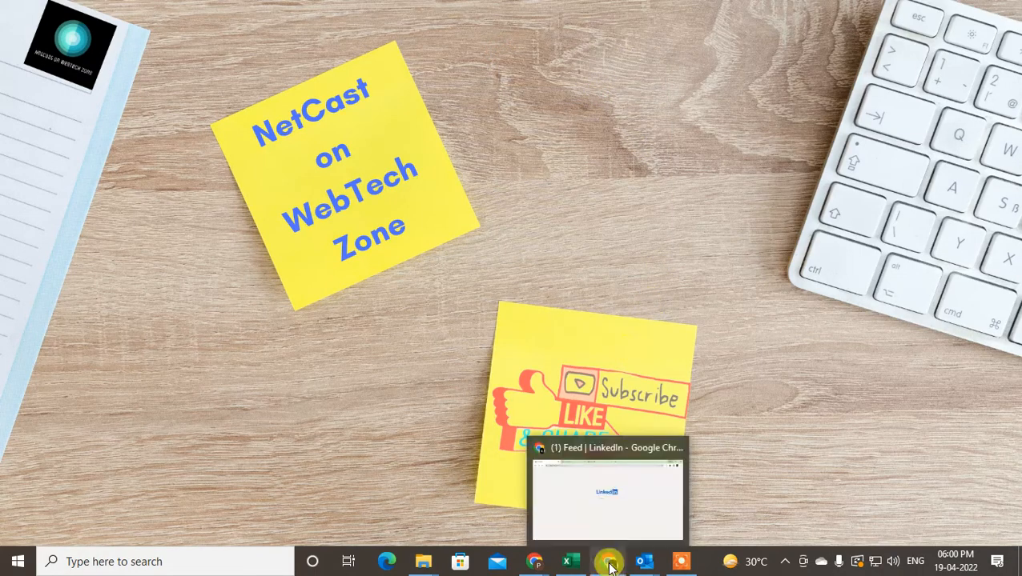
pyautogui.click(608, 561)
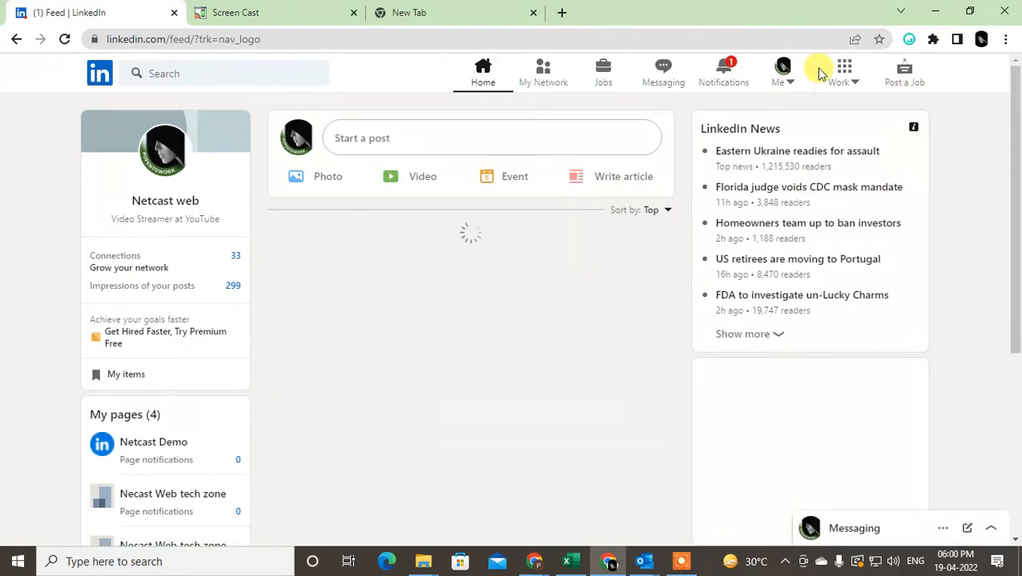
pyautogui.moveTo(727, 88)
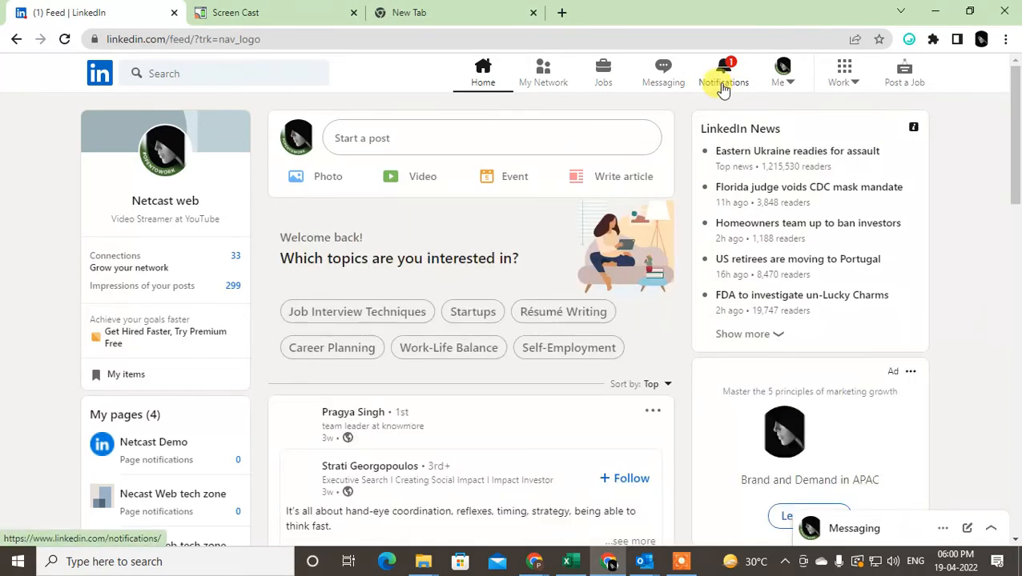
# Look through the notifications page, then return to the home feed
pyautogui.click(723, 76)
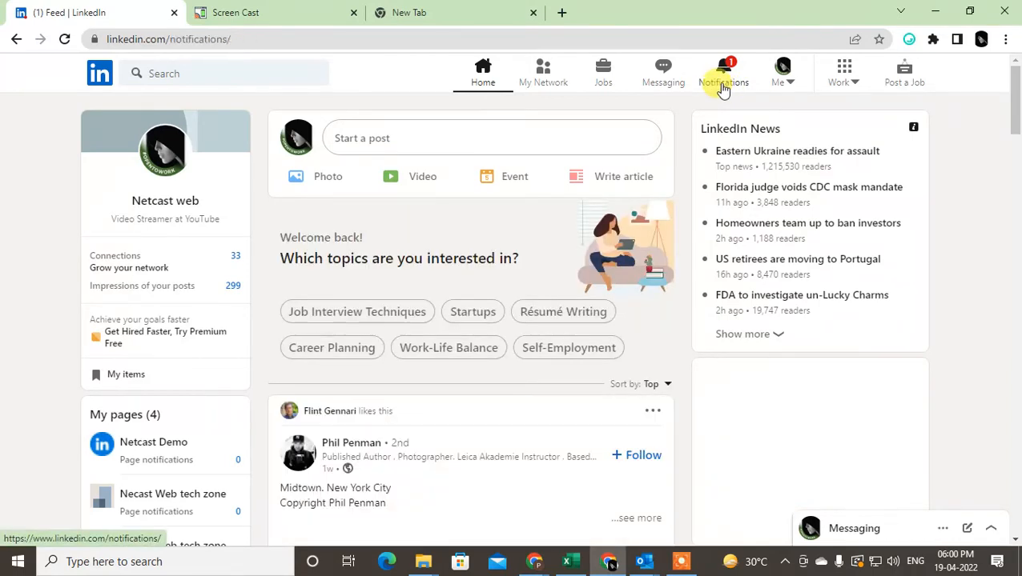
pyautogui.click(723, 73)
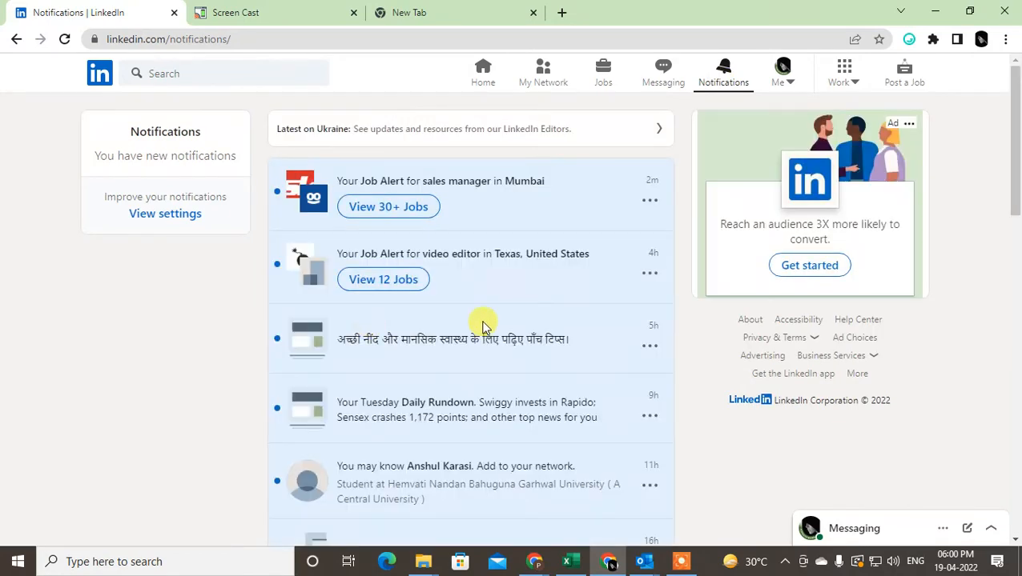
pyautogui.scroll(-3)
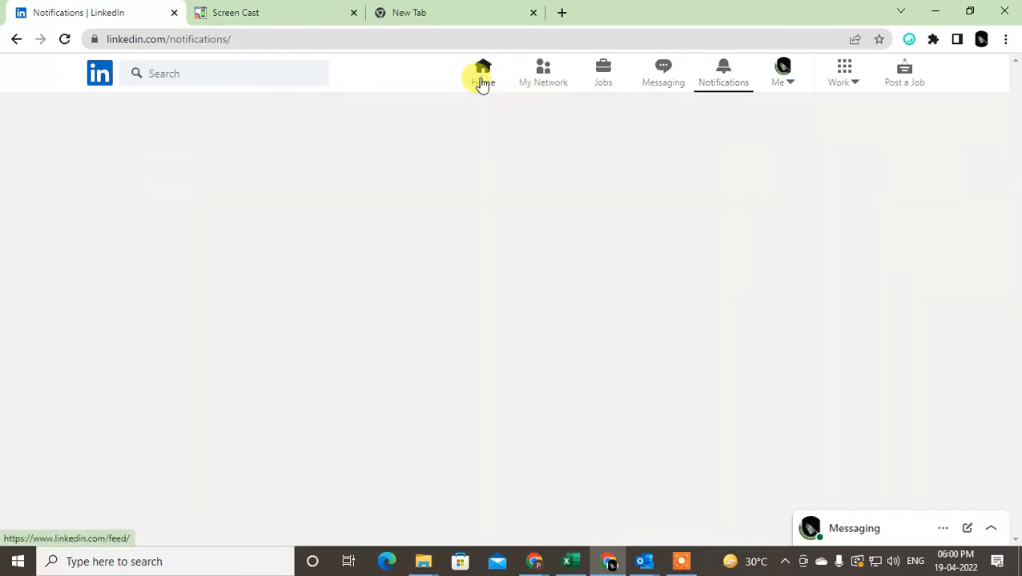
pyautogui.click(482, 72)
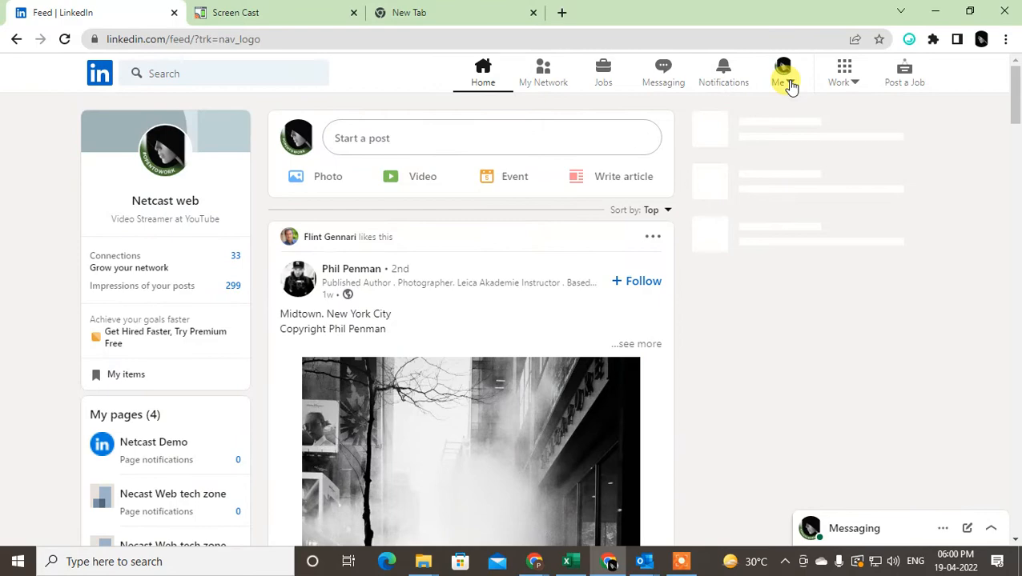
# Open Settings & Privacy from the Me menu and go to the Visibility section
pyautogui.click(782, 72)
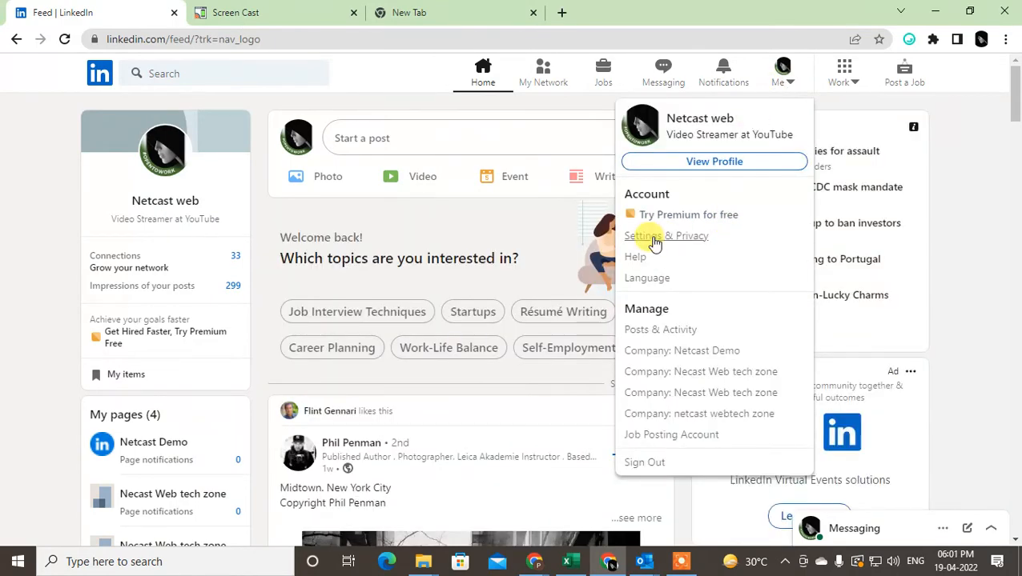
pyautogui.click(648, 235)
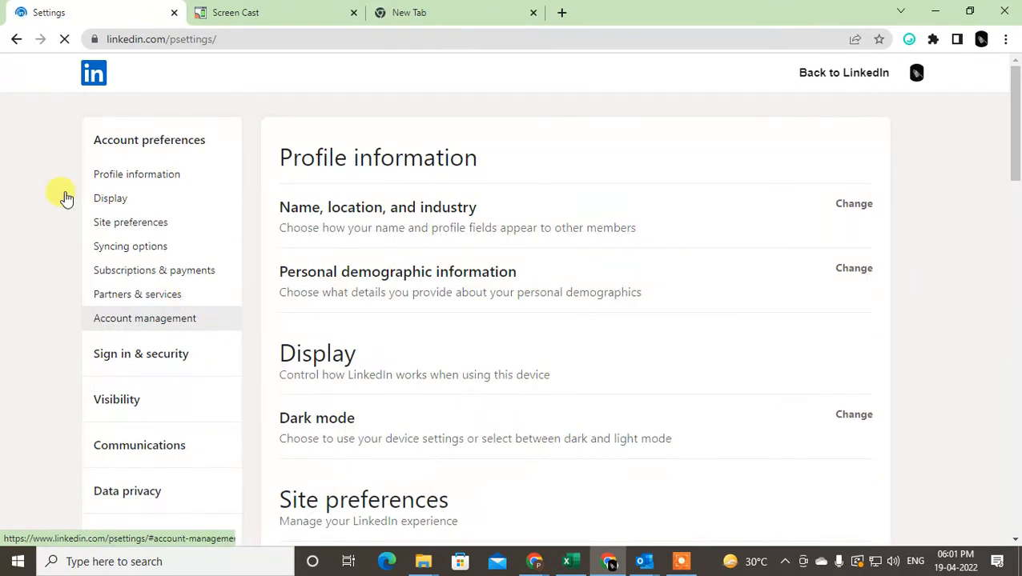
pyautogui.click(136, 175)
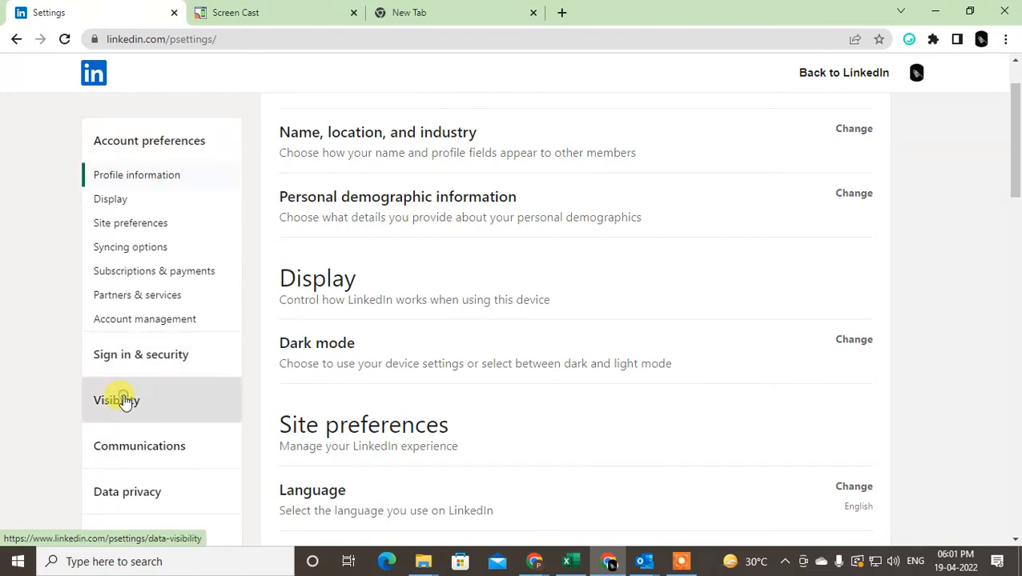
pyautogui.click(116, 400)
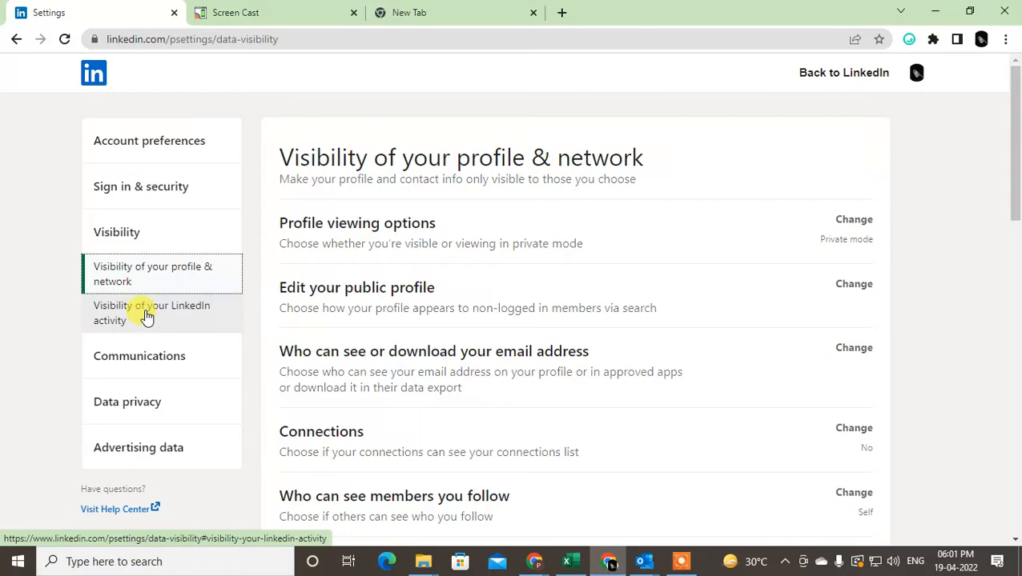
# Jump to LinkedIn activity visibility and expand 'Share profile updates with your network'
pyautogui.click(151, 313)
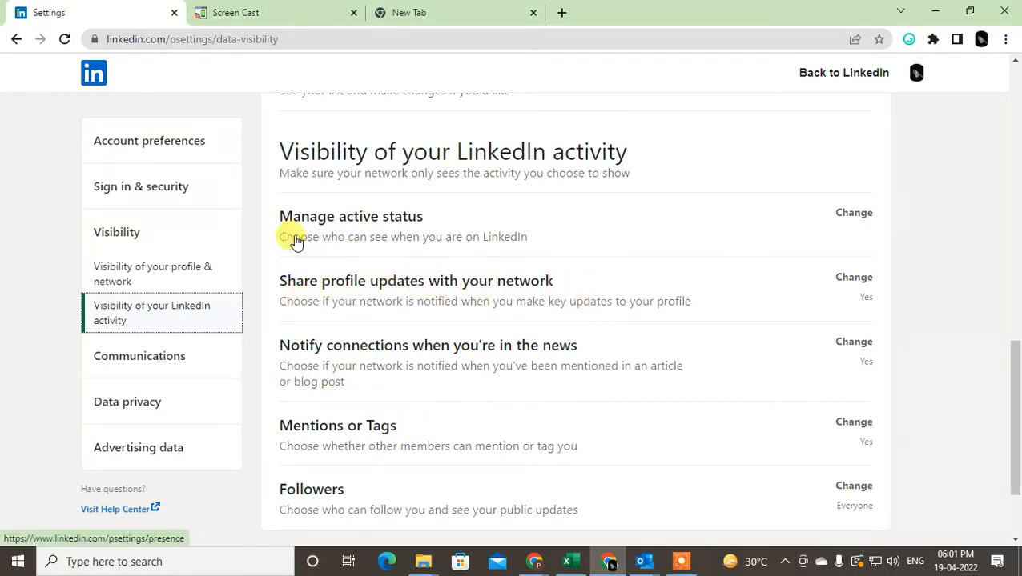
pyautogui.moveTo(825, 223)
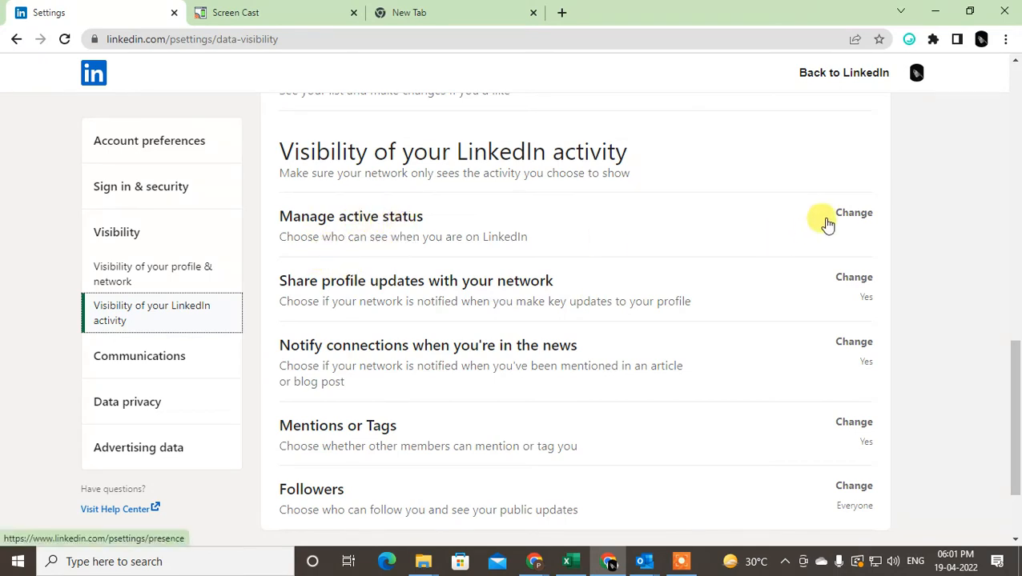
pyautogui.moveTo(853, 212)
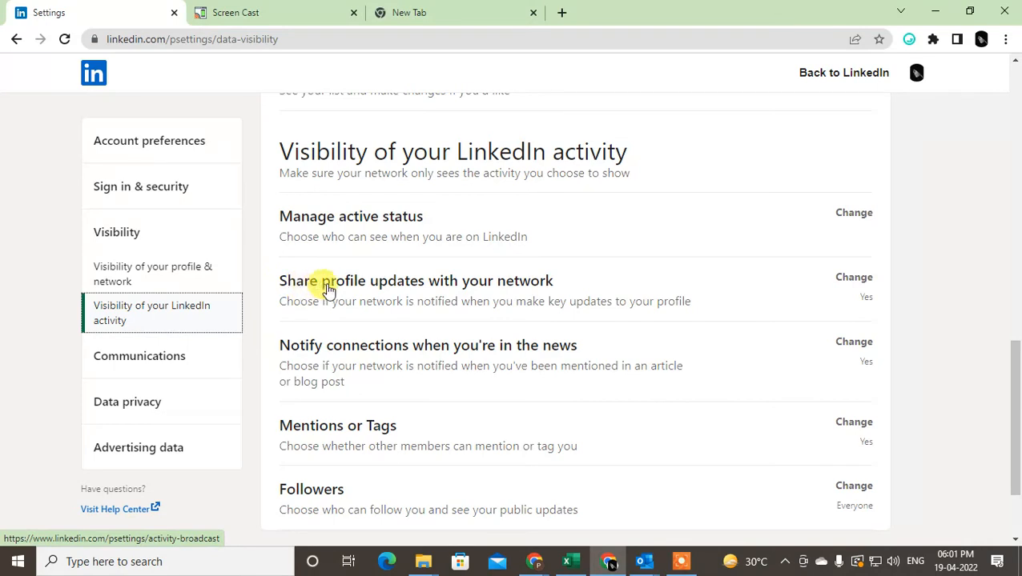
pyautogui.moveTo(315, 324)
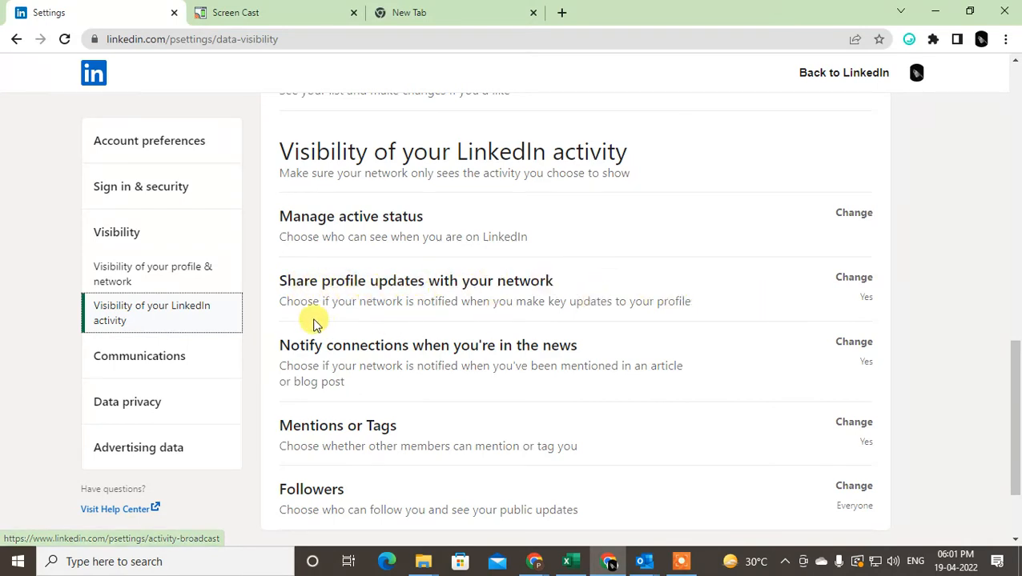
pyautogui.moveTo(510, 309)
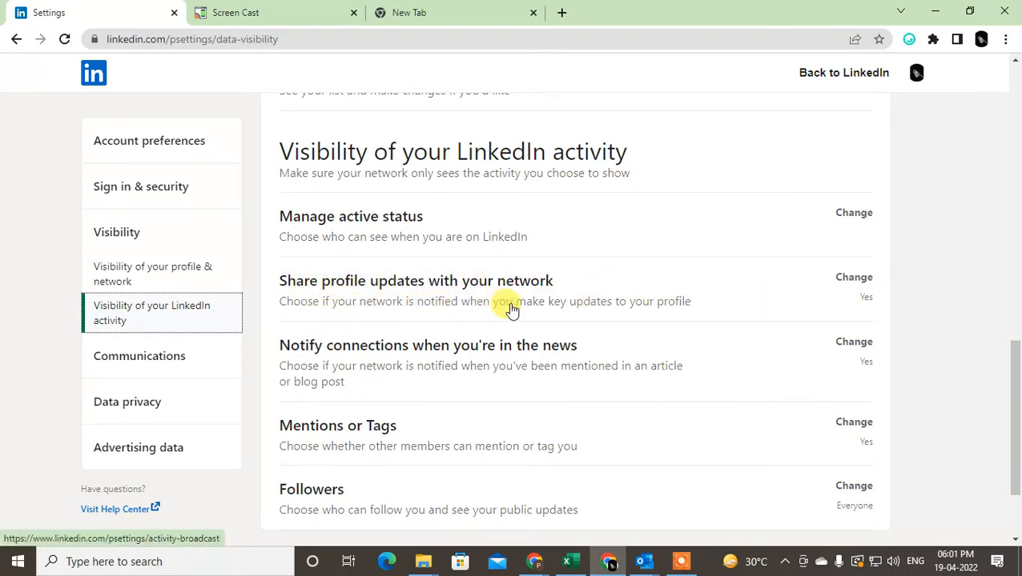
pyautogui.moveTo(681, 306)
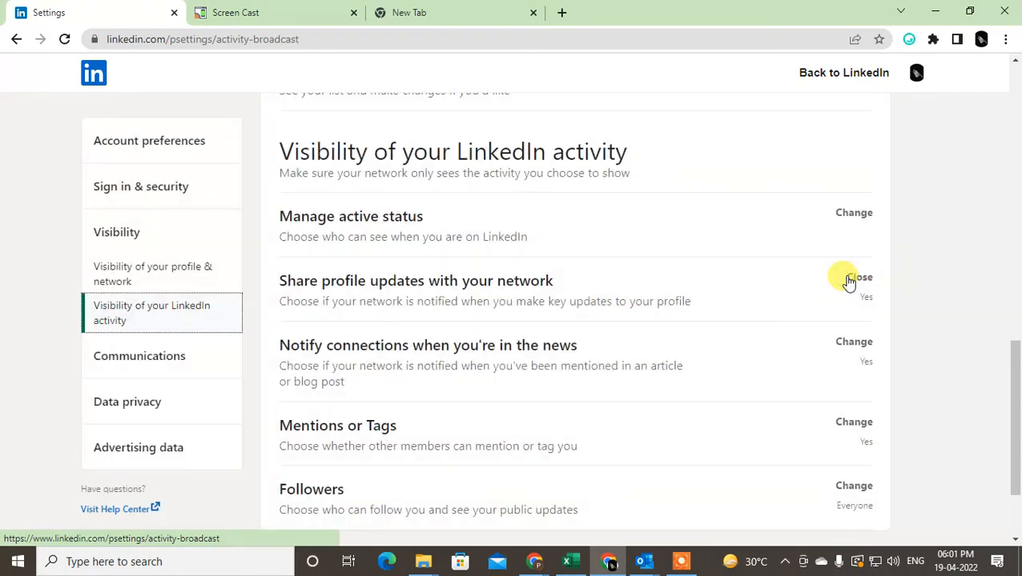
pyautogui.click(853, 277)
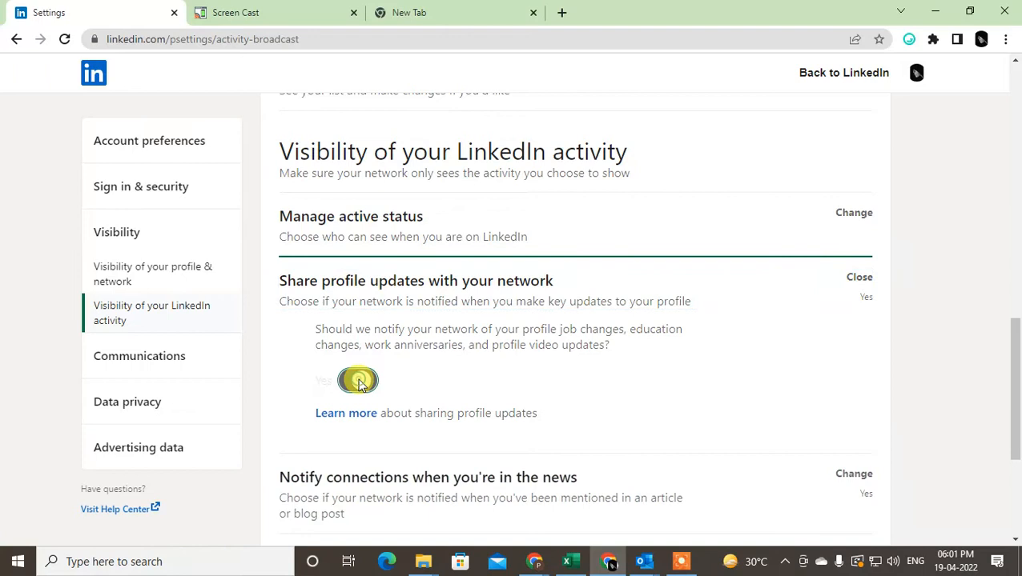
# Switch 'Share profile updates with your network' to No and collapse the option
pyautogui.click(357, 380)
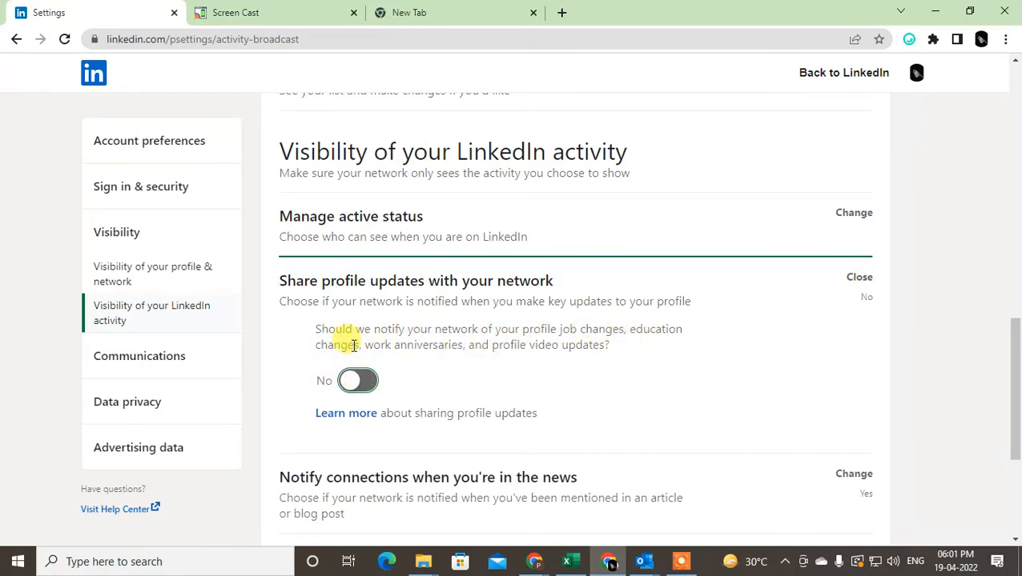
pyautogui.moveTo(578, 345)
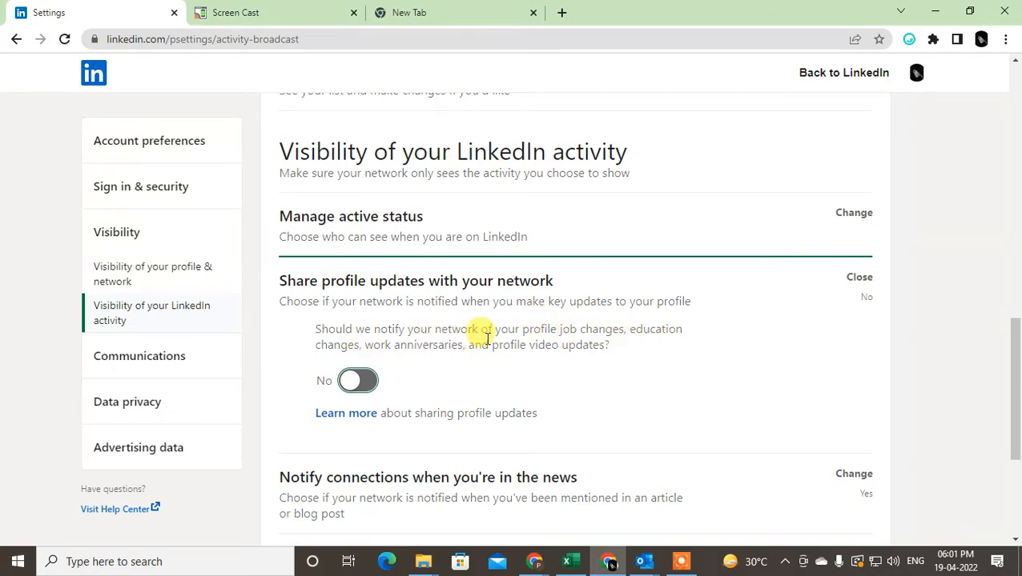
pyautogui.moveTo(623, 345)
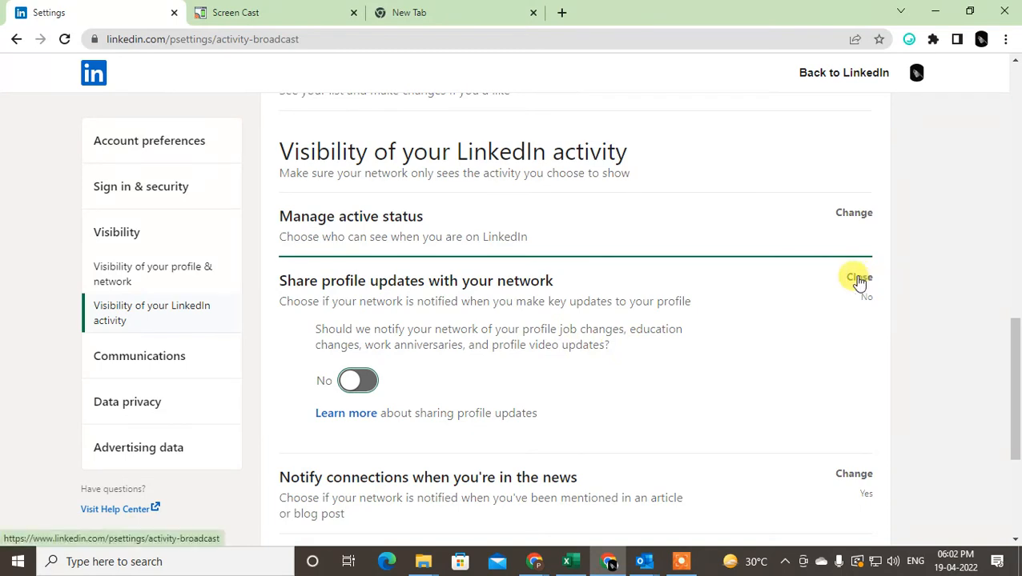
pyautogui.click(854, 277)
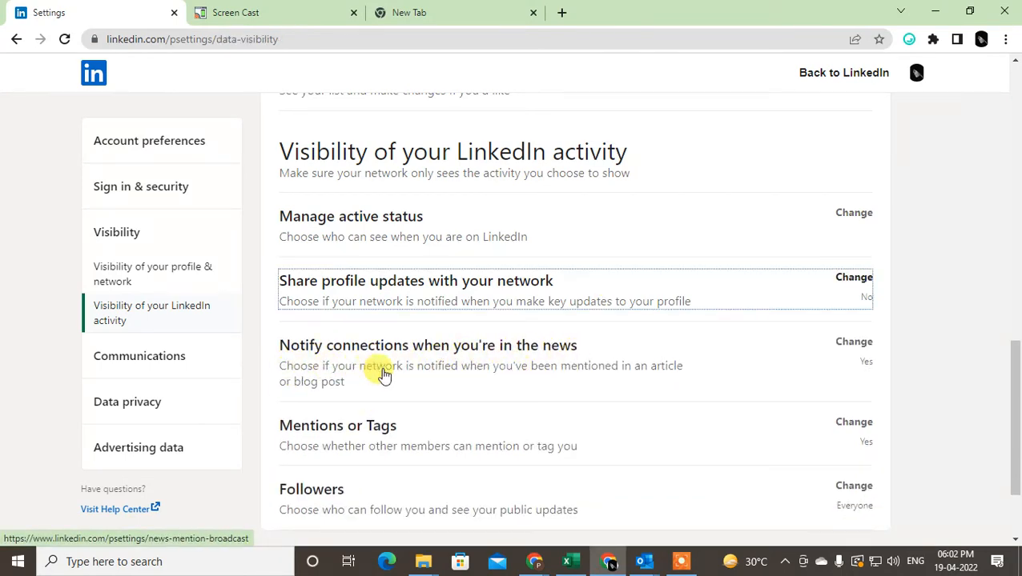
pyautogui.moveTo(627, 389)
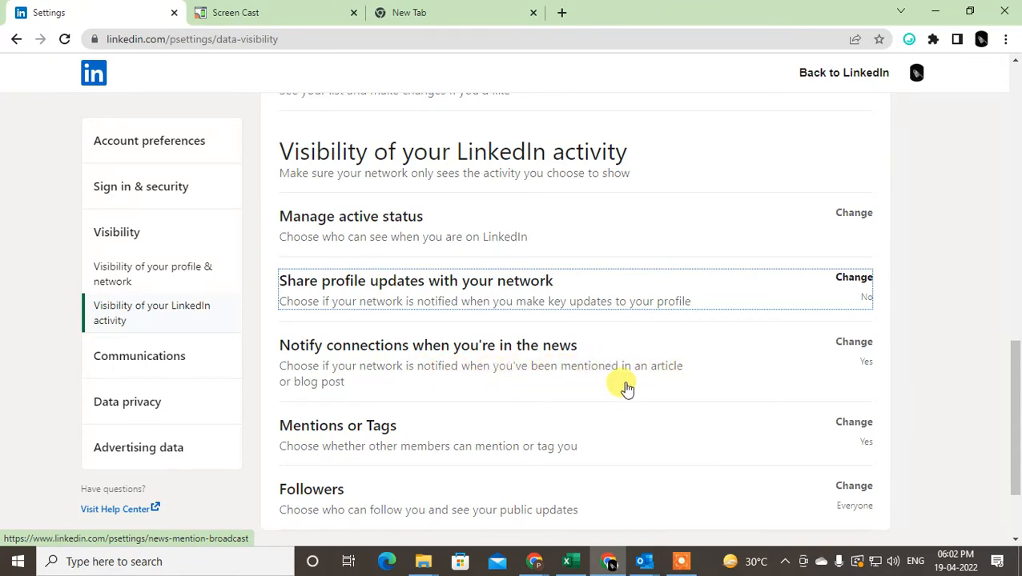
pyautogui.moveTo(585, 385)
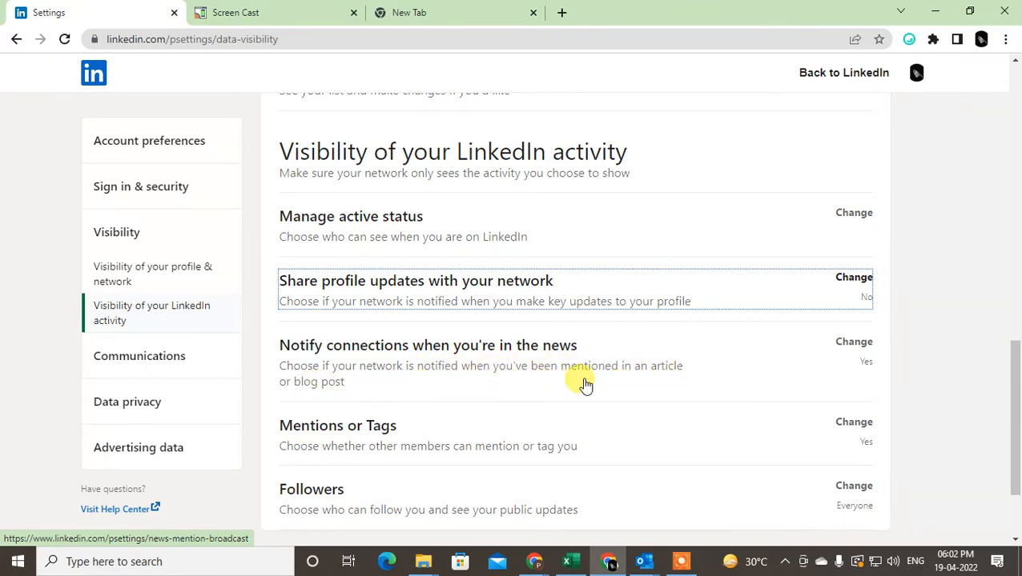
pyautogui.moveTo(764, 360)
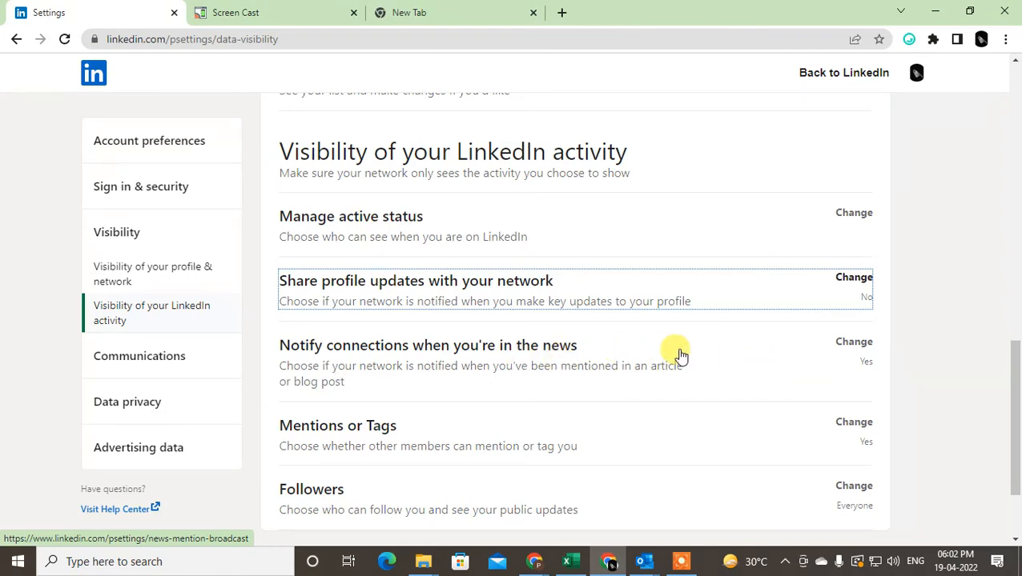
pyautogui.moveTo(483, 376)
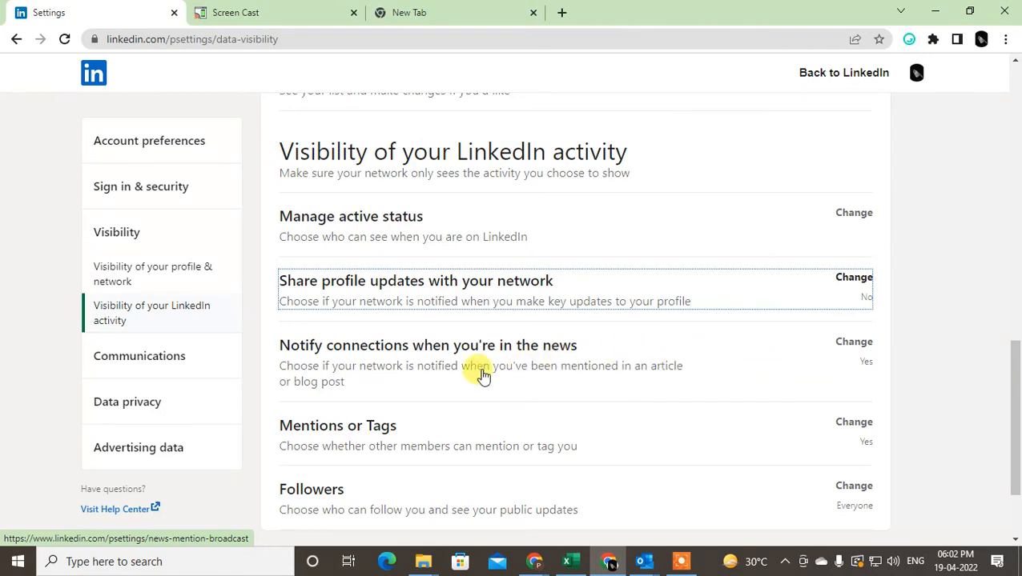
# Set 'Notify connections when you're in the news' and 'Mentions or Tags' to No
pyautogui.click(854, 342)
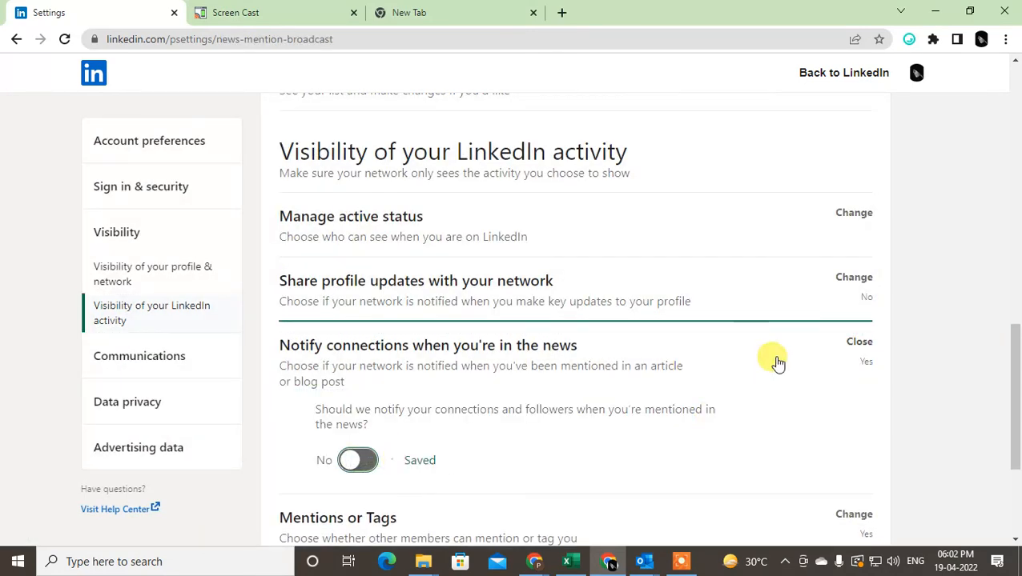
pyautogui.click(858, 342)
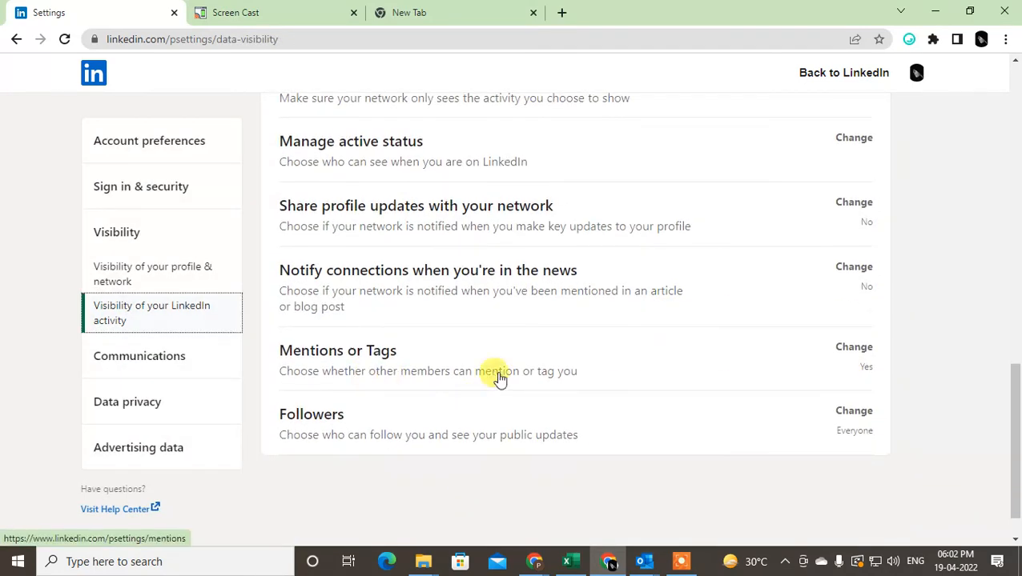
pyautogui.click(853, 347)
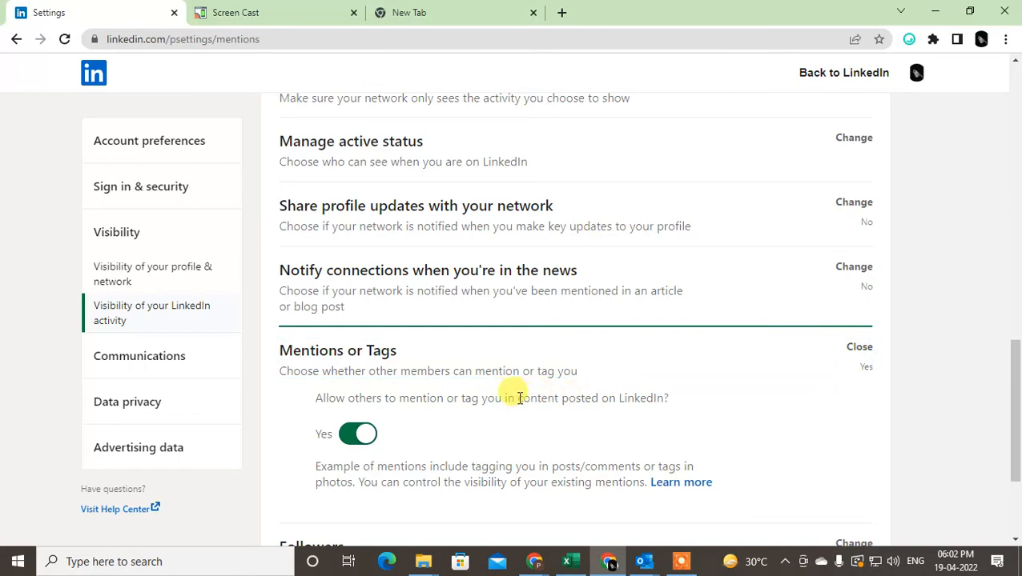
pyautogui.click(358, 434)
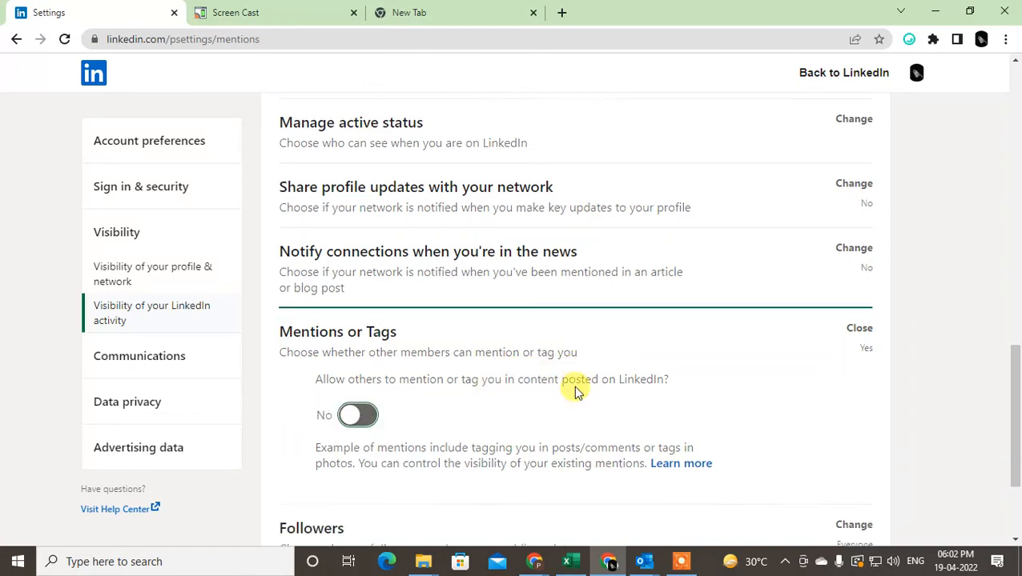
pyautogui.click(357, 415)
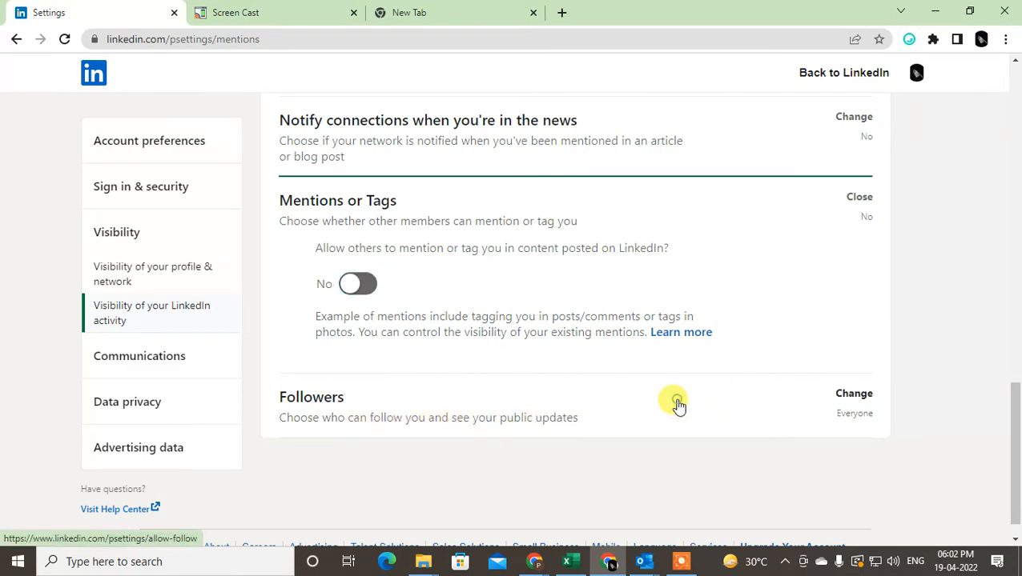
# Check Followers is left at Everyone, then go to profile & network visibility
pyautogui.click(854, 393)
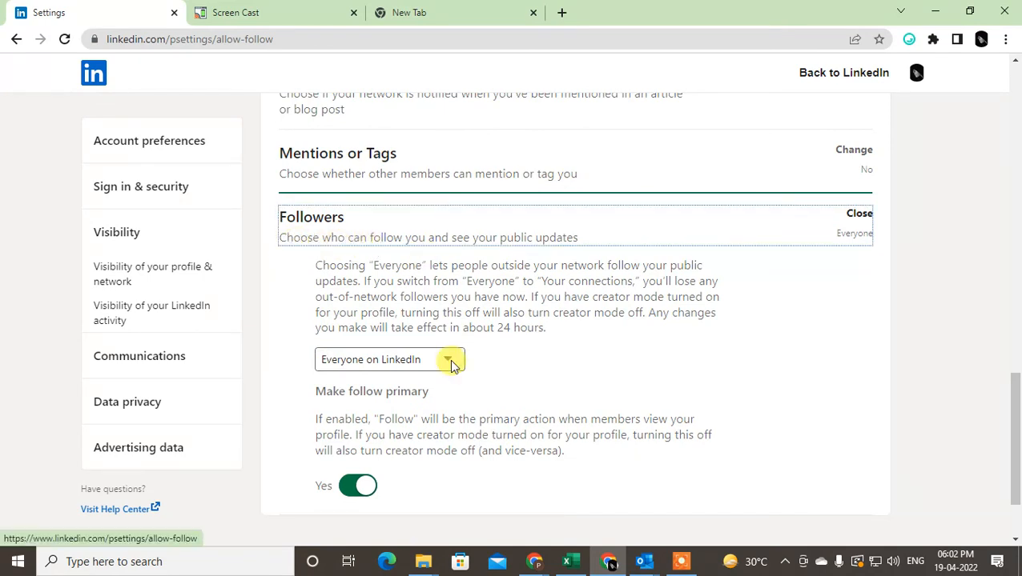
pyautogui.click(451, 359)
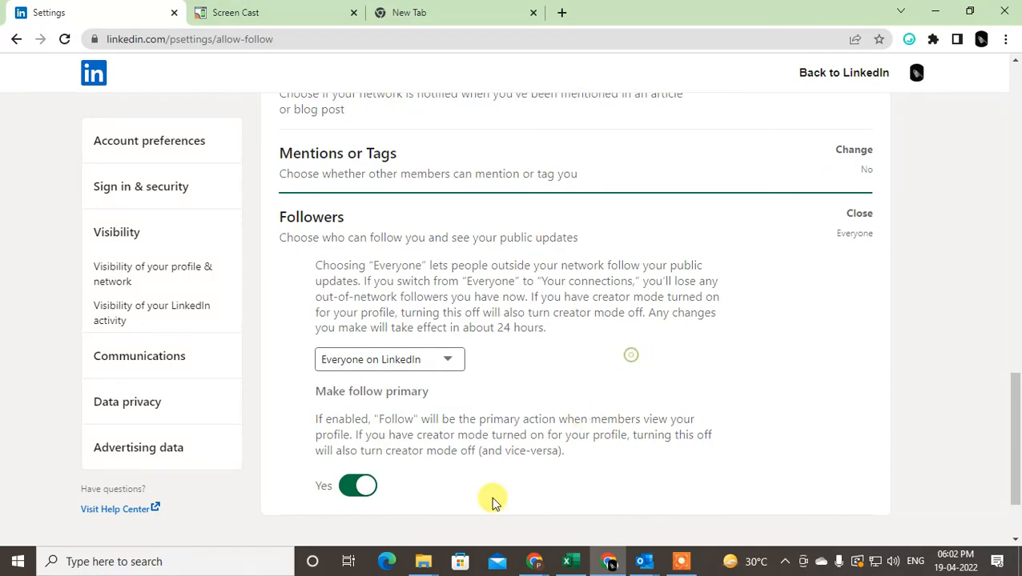
pyautogui.click(152, 274)
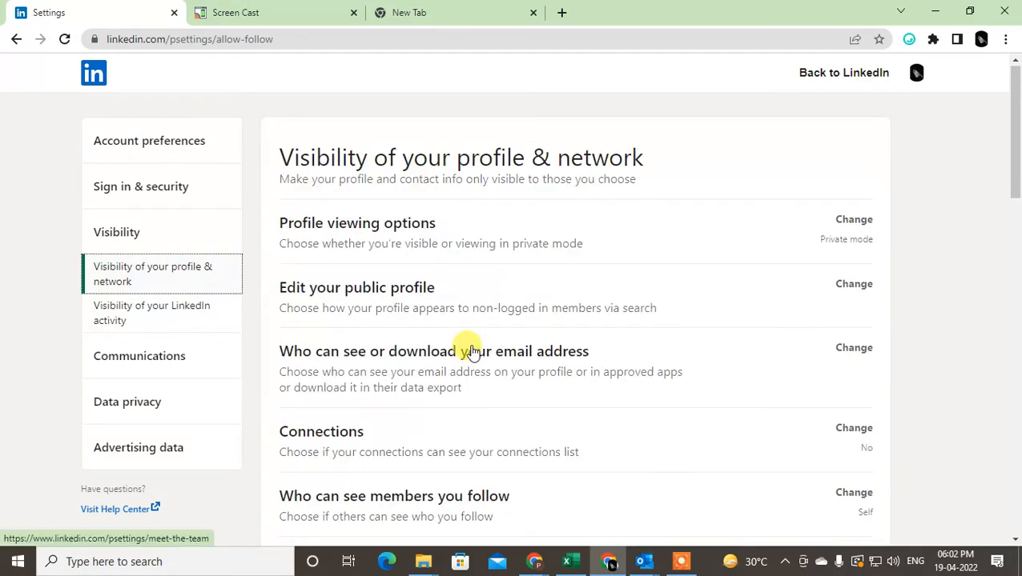
pyautogui.scroll(-3)
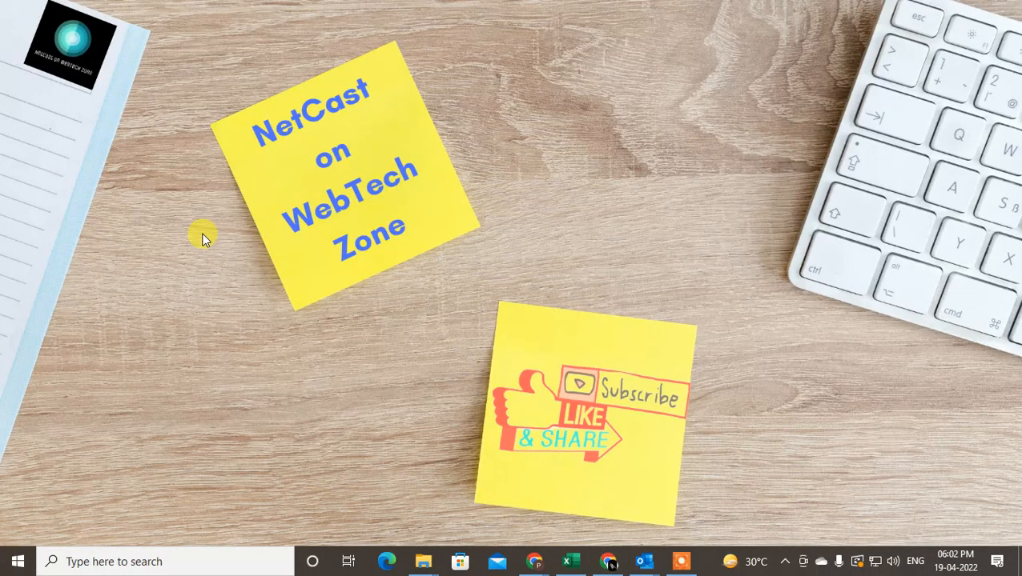
pyautogui.moveTo(549, 228)
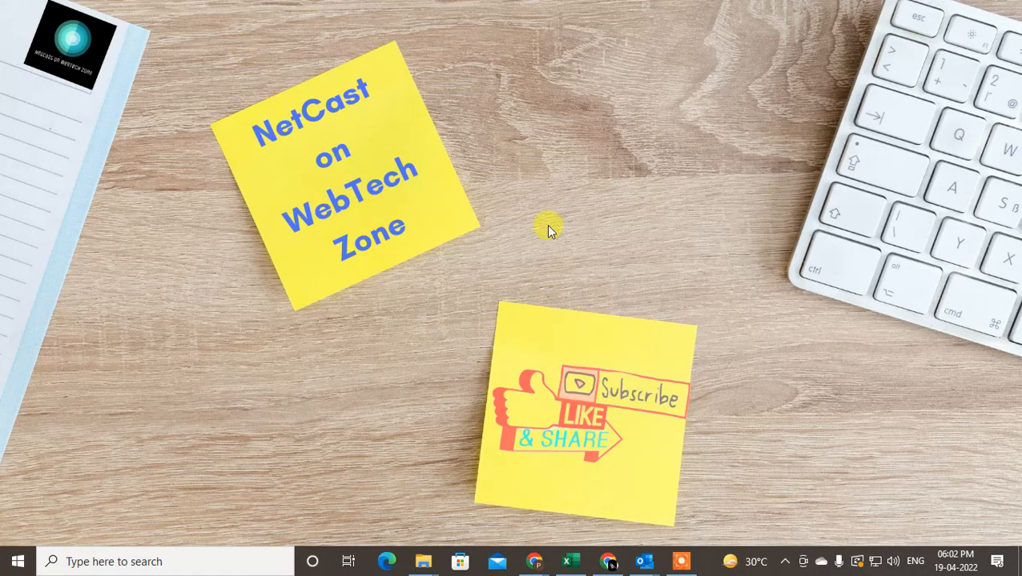
pyautogui.moveTo(785, 425)
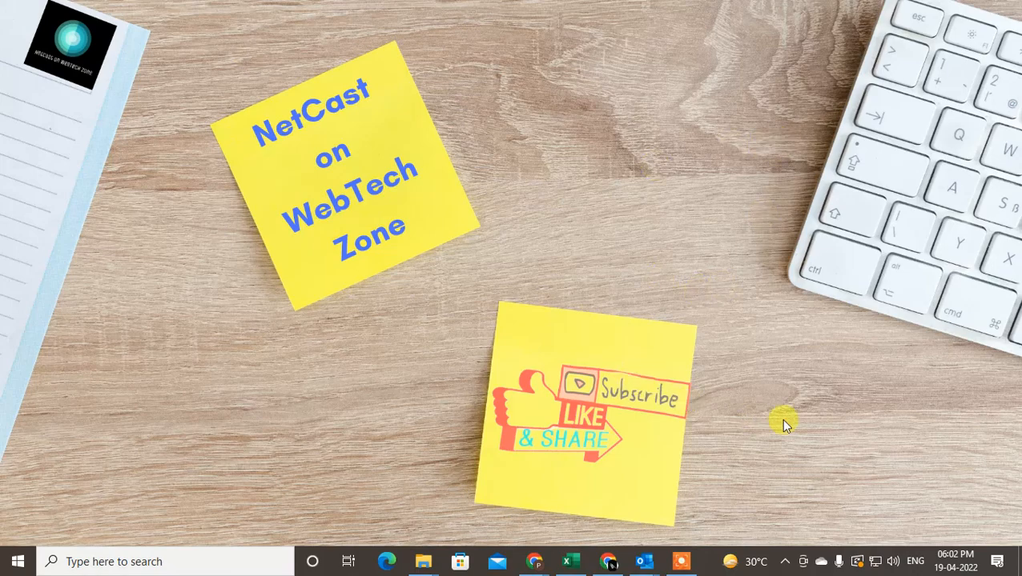